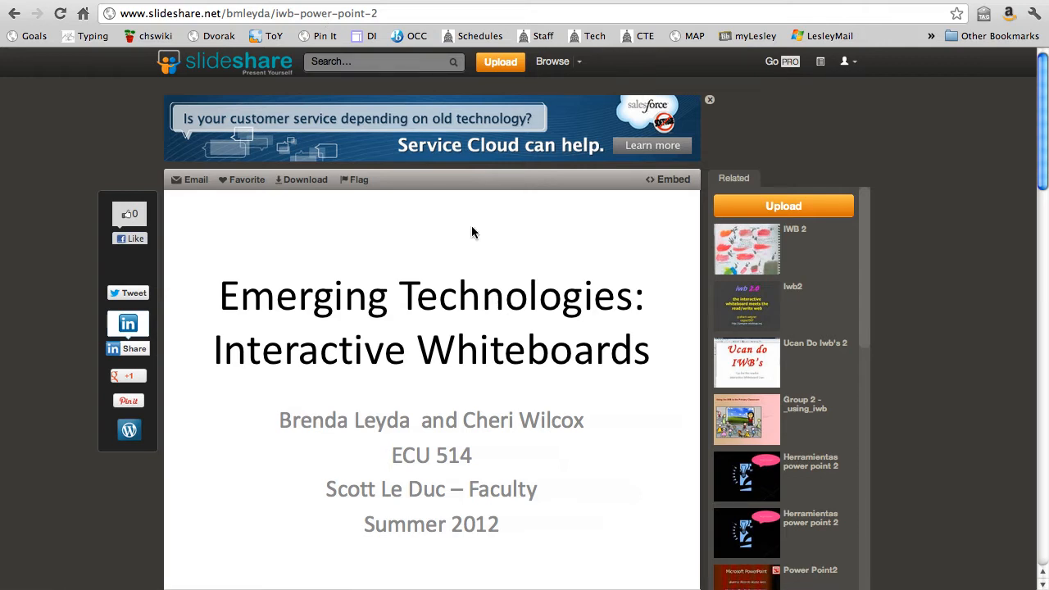
# Copy the iframe embed code for the Interactive Whiteboards presentation from SlideShare
pyautogui.click(672, 179)
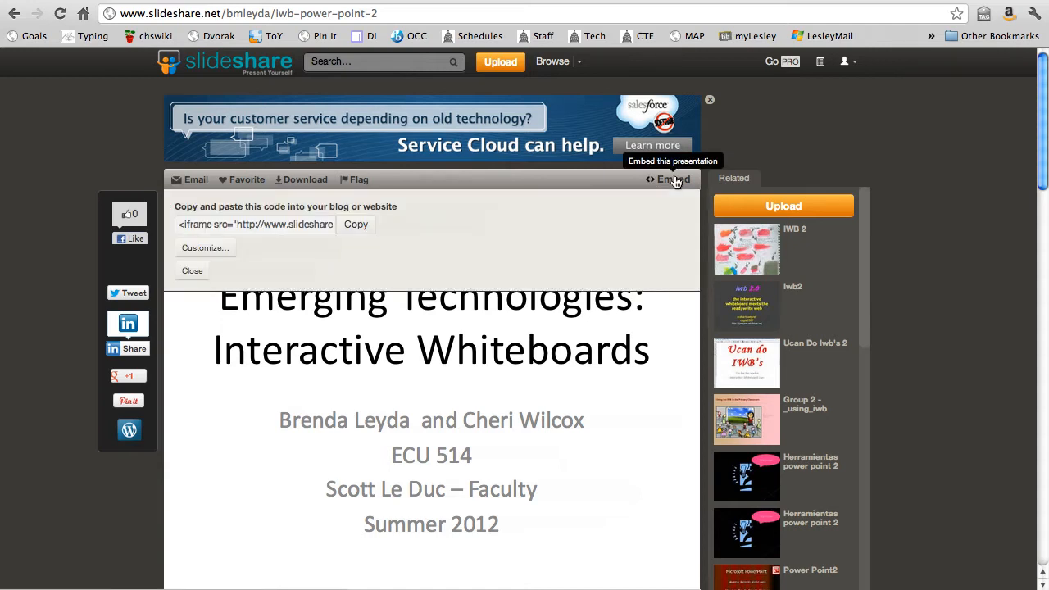
pyautogui.click(354, 223)
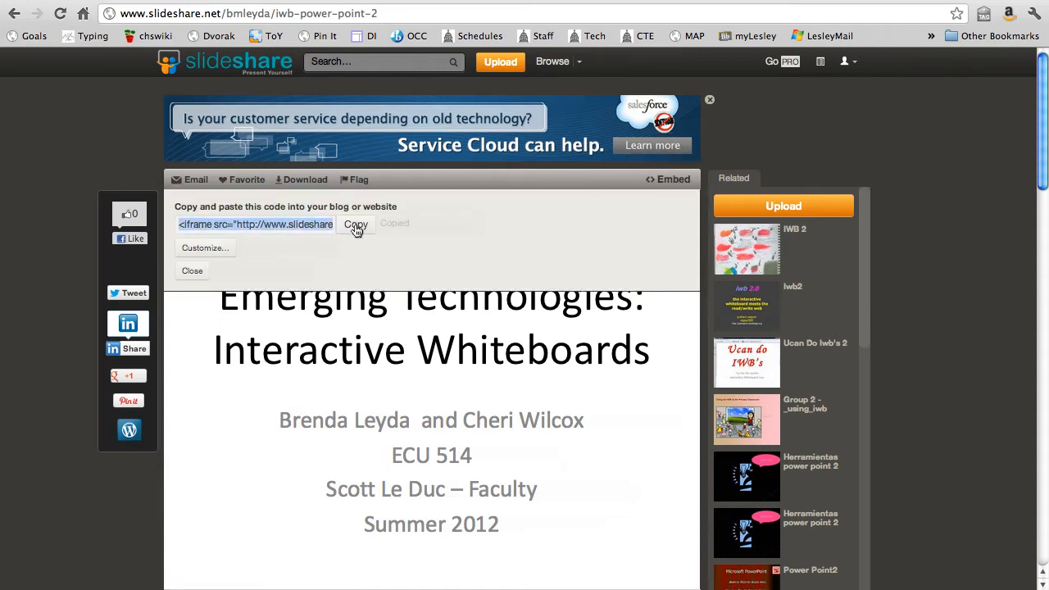
pyautogui.click(354, 224)
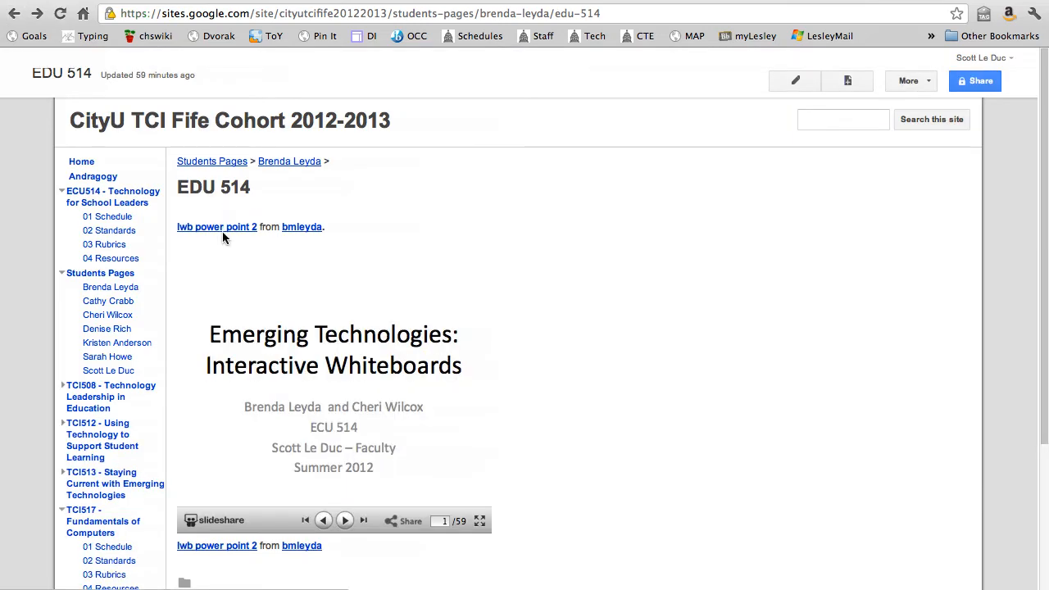
pyautogui.moveTo(387, 394)
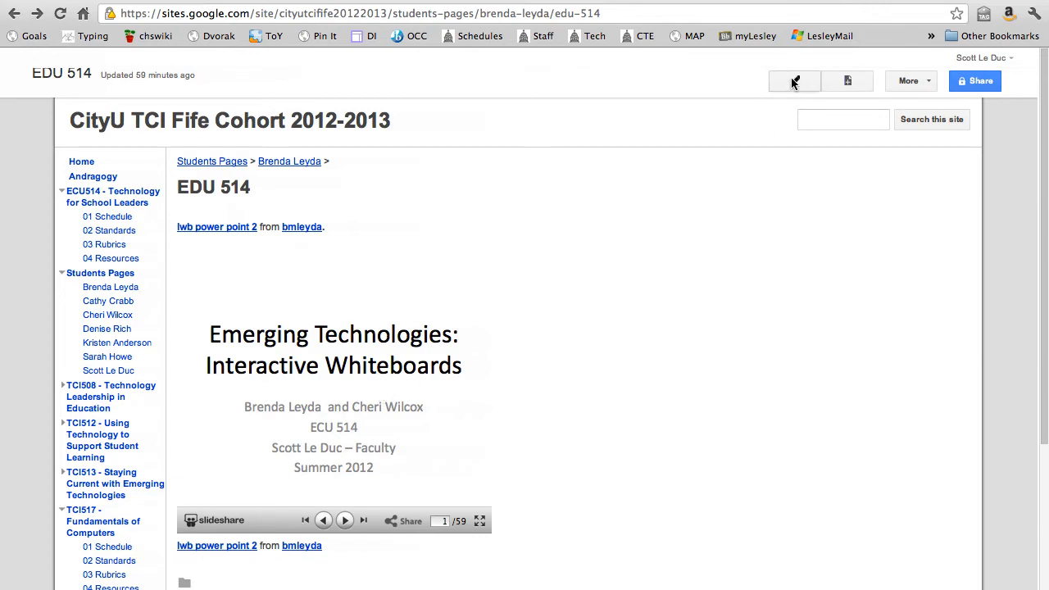
# Switch the EDU 514 page into edit mode
pyautogui.click(793, 80)
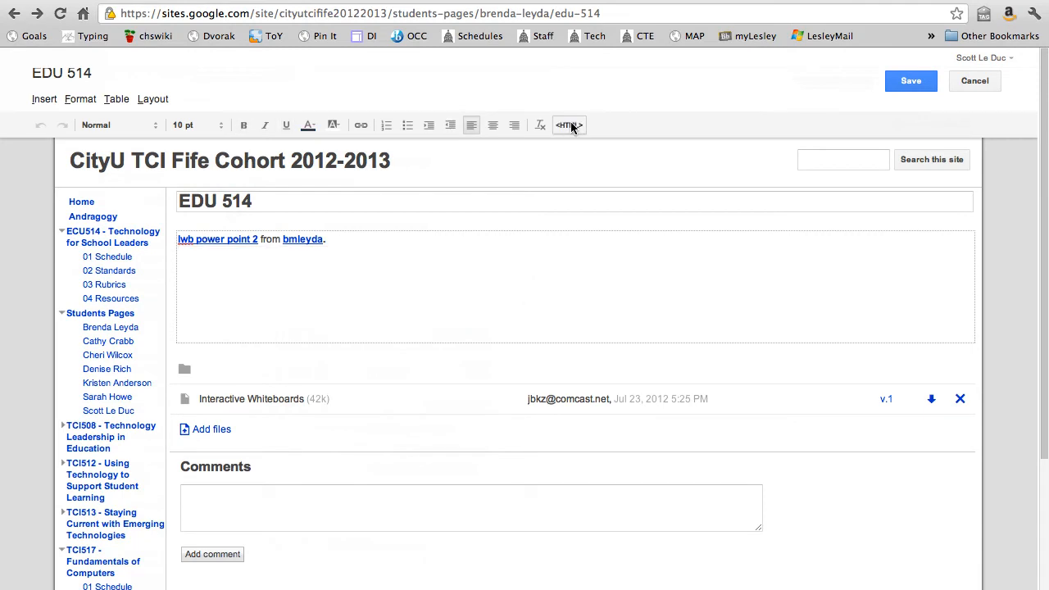
# Paste the SlideShare iframe code into the page HTML, apply it and save the page
pyautogui.click(567, 125)
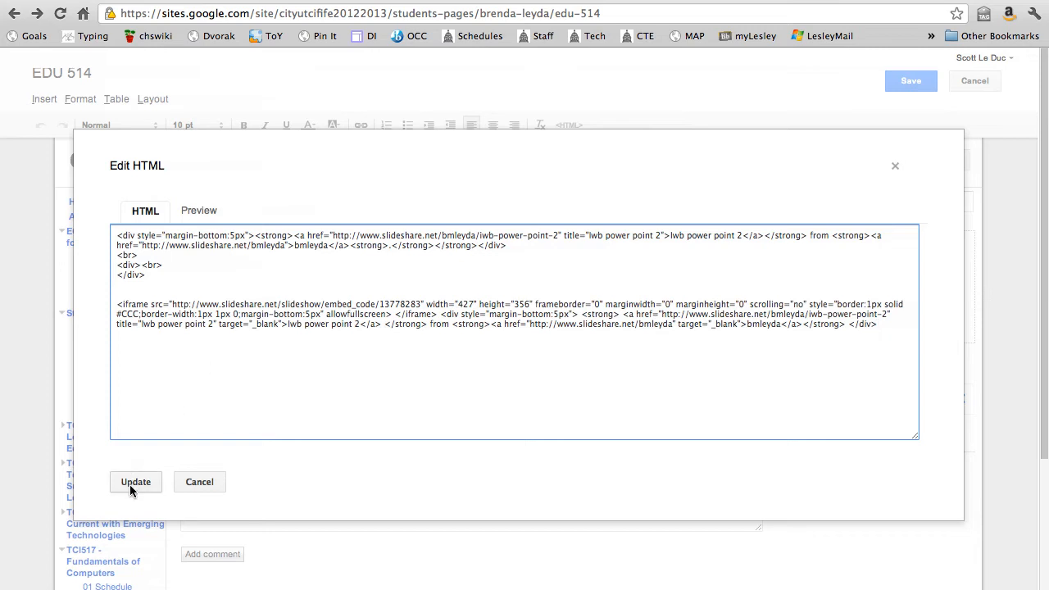
pyautogui.click(134, 482)
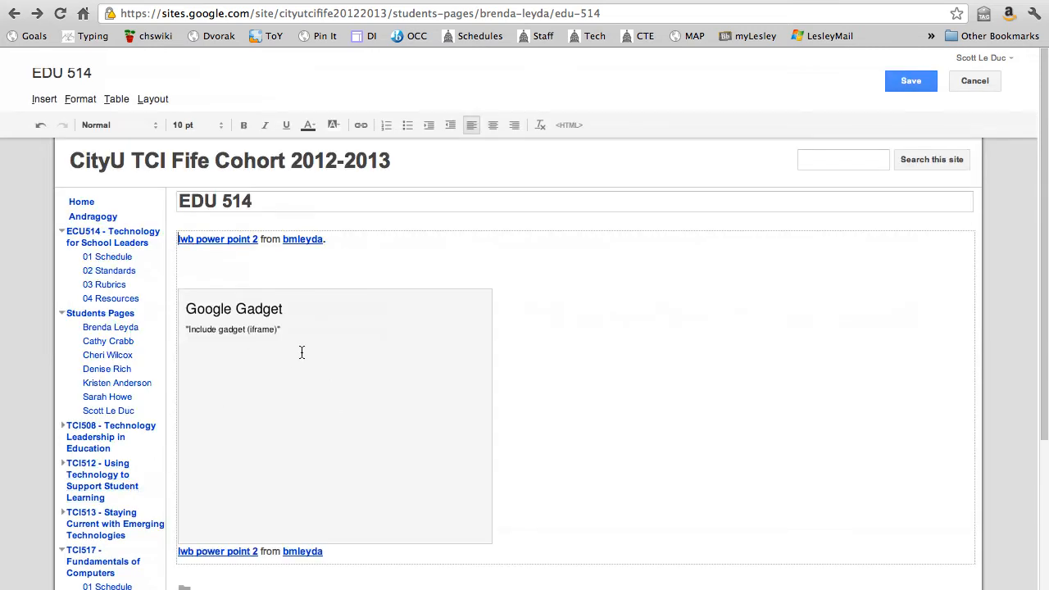
pyautogui.moveTo(371, 380)
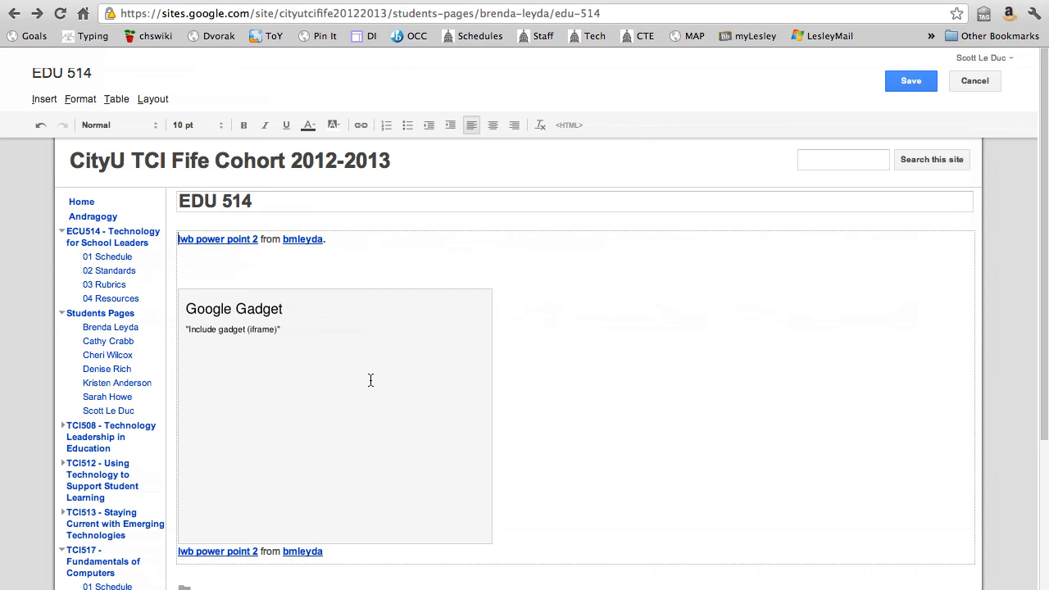
pyautogui.moveTo(911, 80)
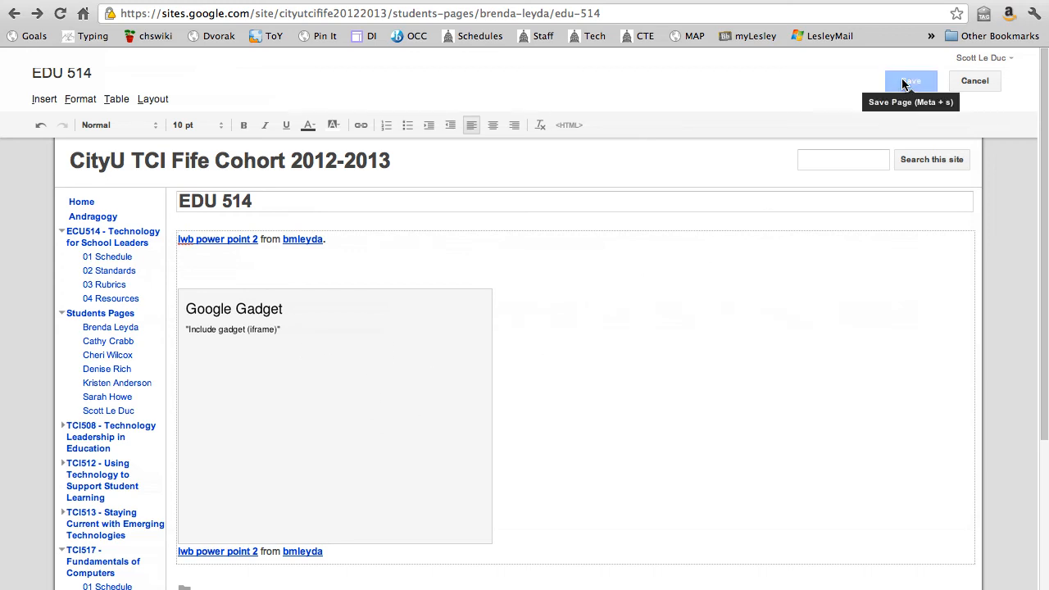
pyautogui.click(912, 80)
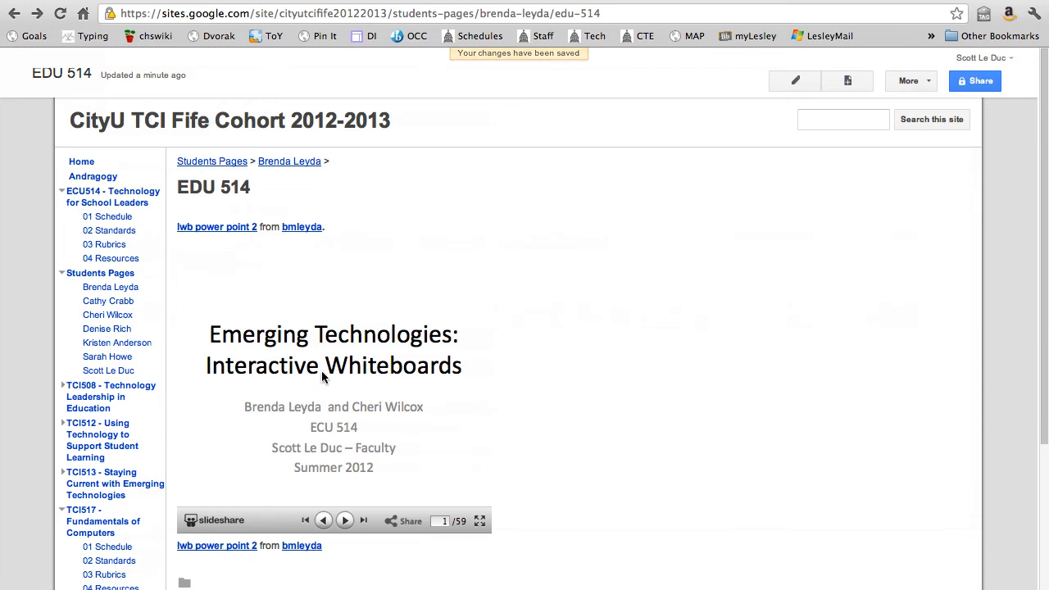
# Right-align the embedded slideshow gadget beside the page text and save
pyautogui.click(793, 80)
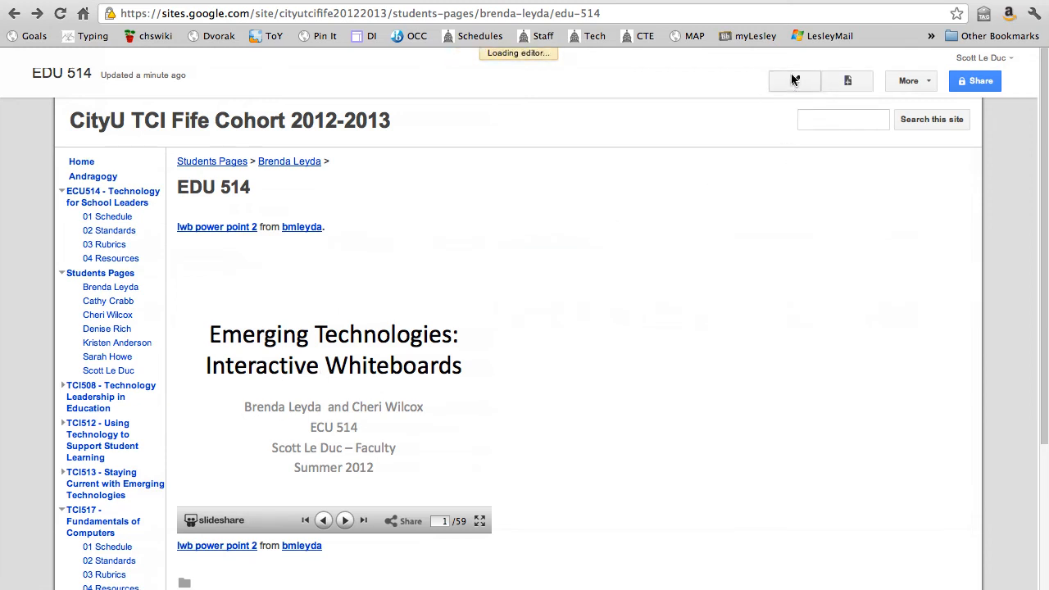
pyautogui.click(793, 80)
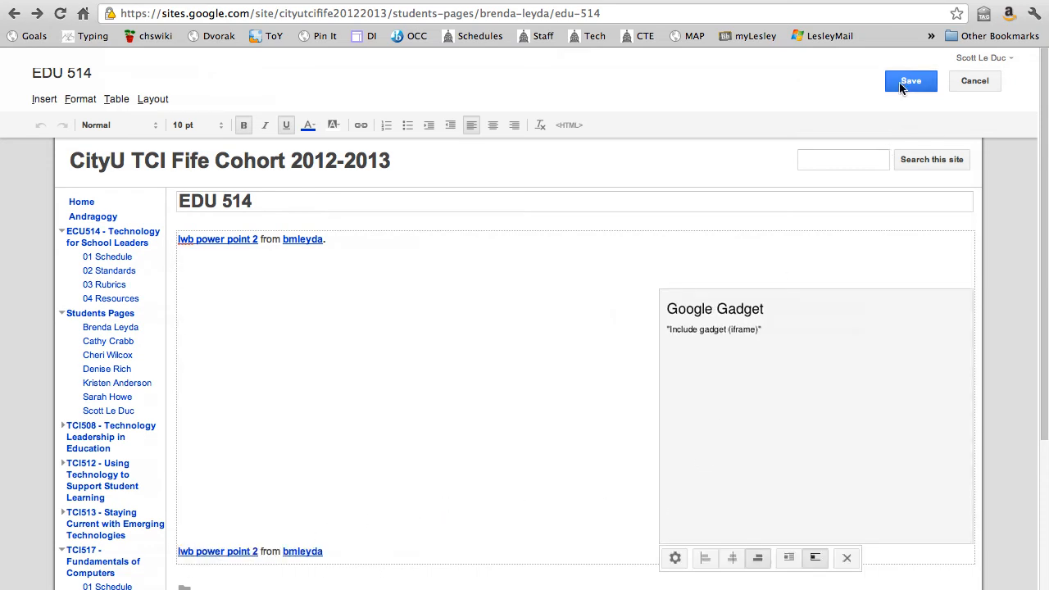
pyautogui.click(912, 80)
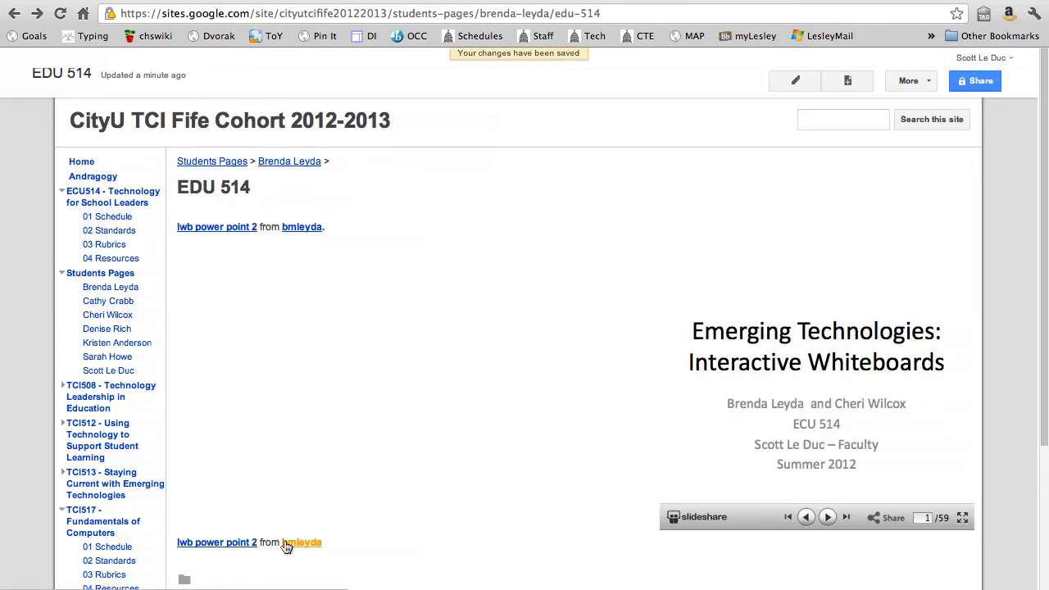
# Delete the duplicate 'Iwb power point 2 from bmleyda' credit line and save the page
pyautogui.click(794, 80)
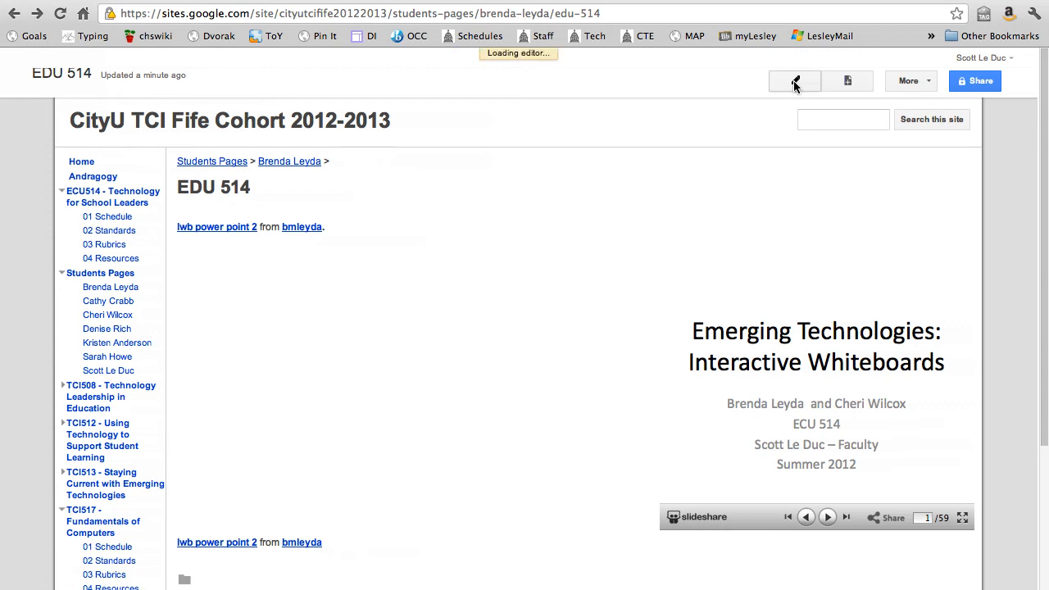
pyautogui.click(793, 81)
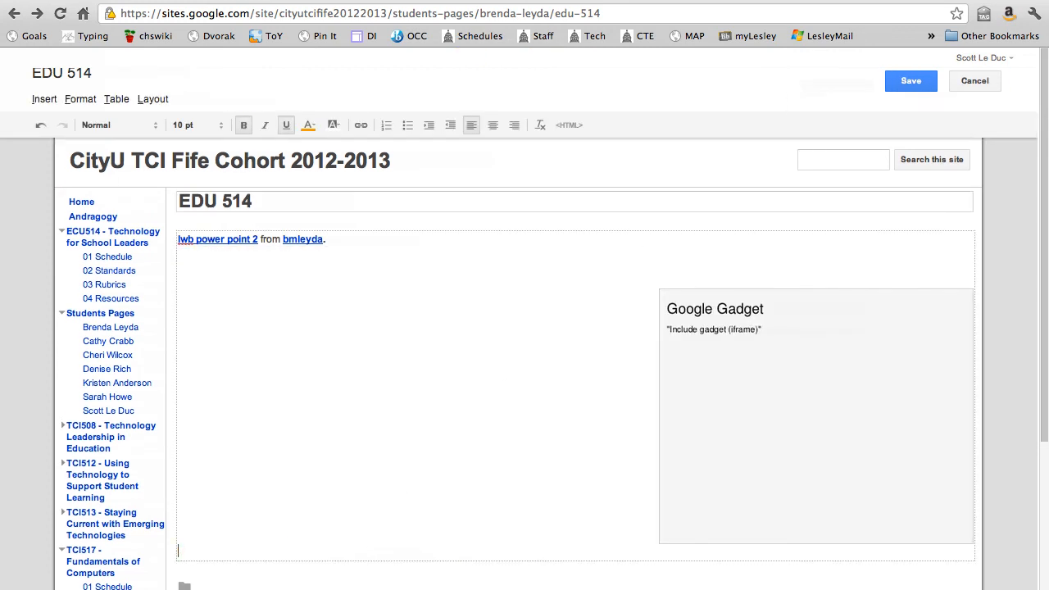
pyautogui.click(911, 80)
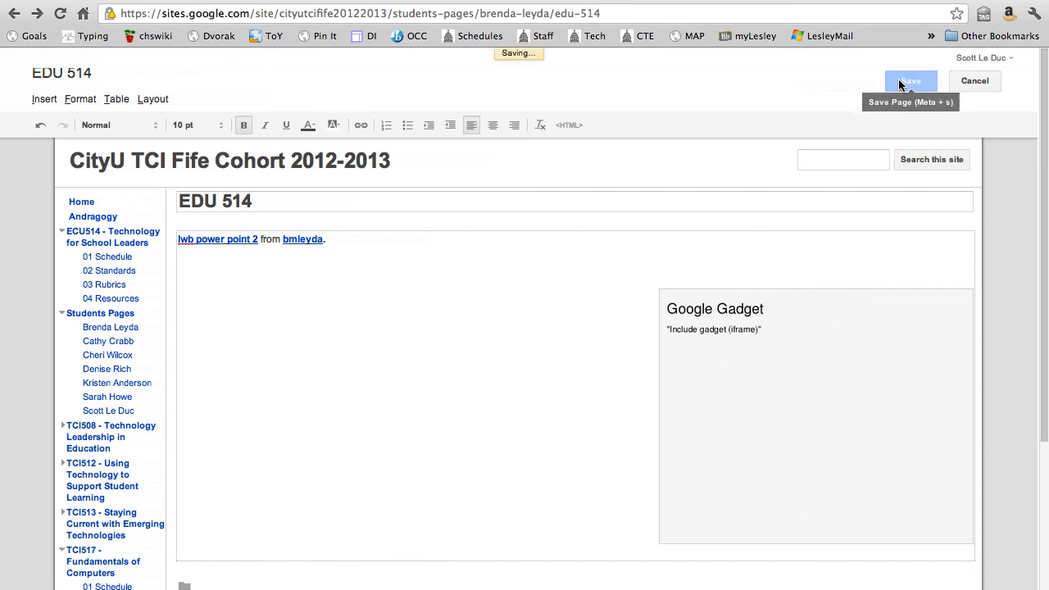
pyautogui.click(910, 81)
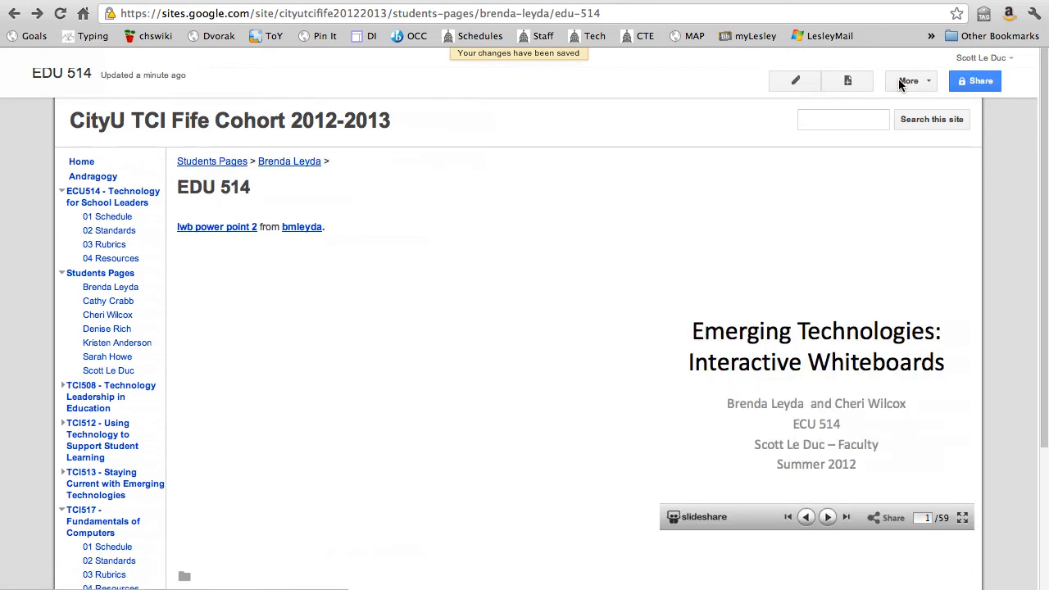
pyautogui.moveTo(824, 361)
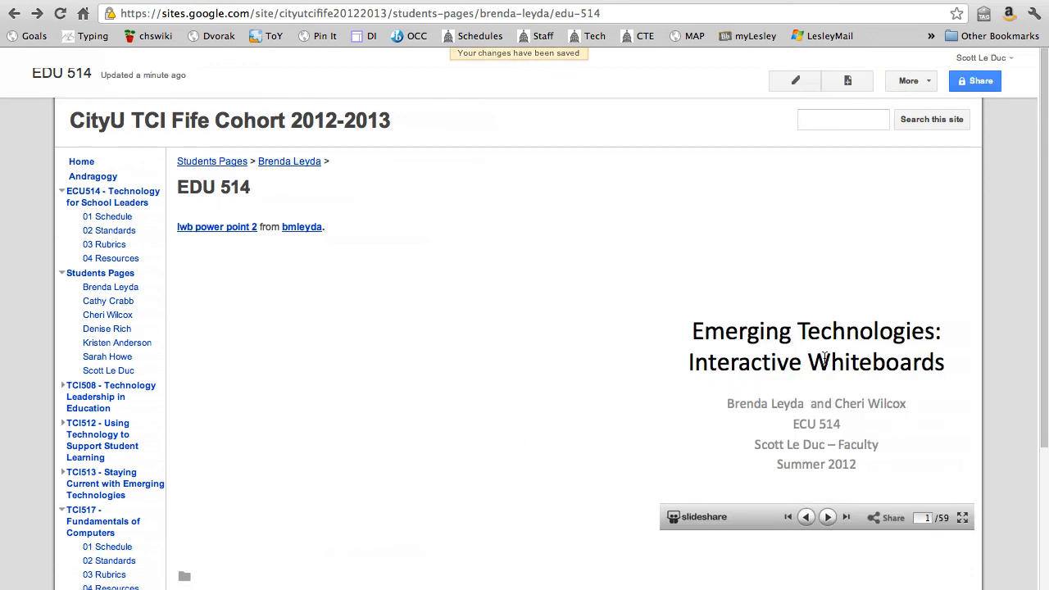
pyautogui.moveTo(780, 308)
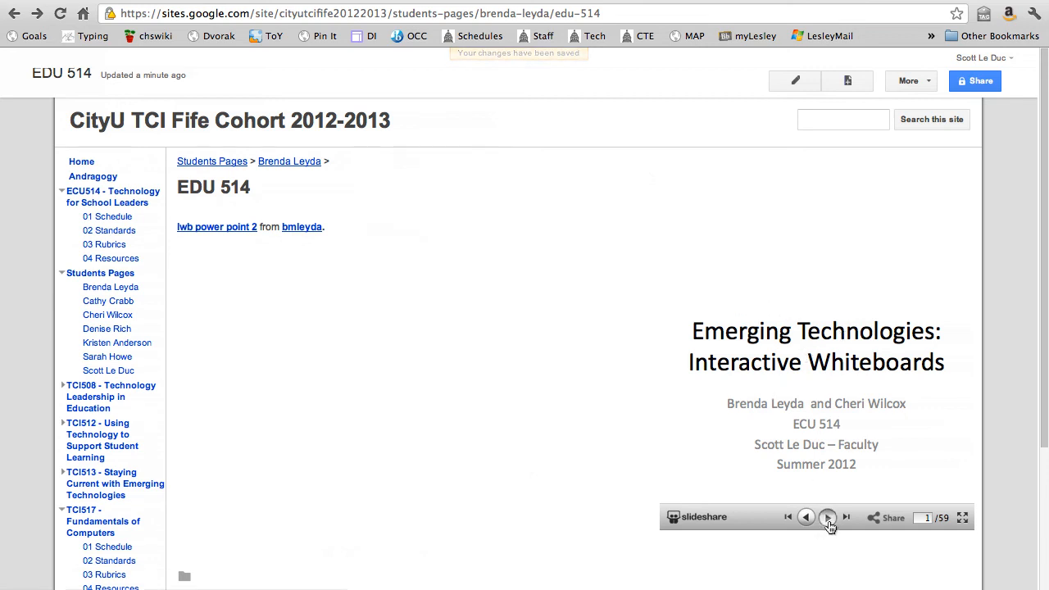
# Advance the embedded SlideShare player to slide 2 of 59
pyautogui.click(827, 518)
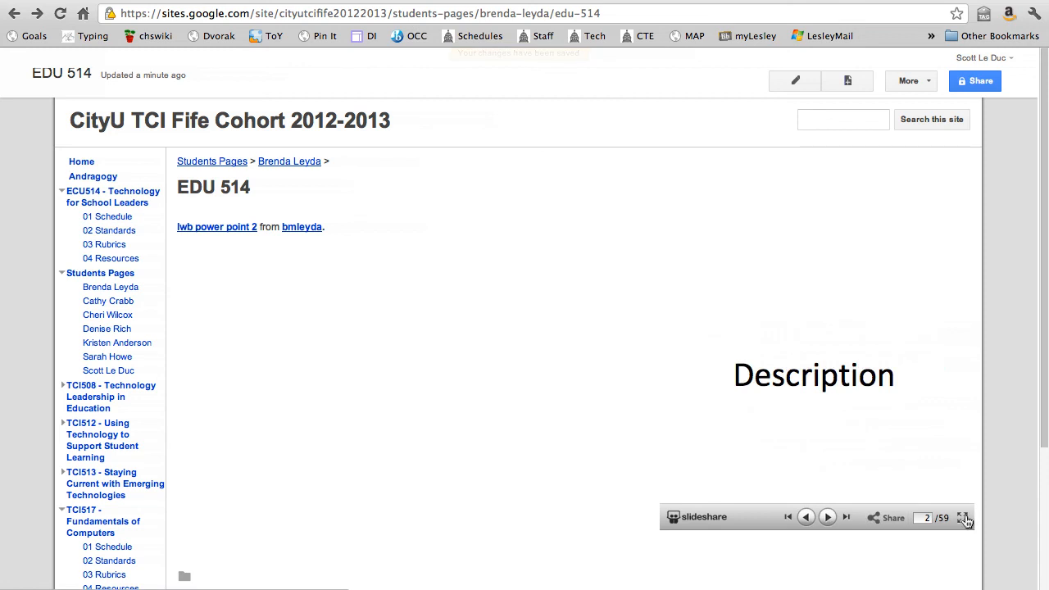